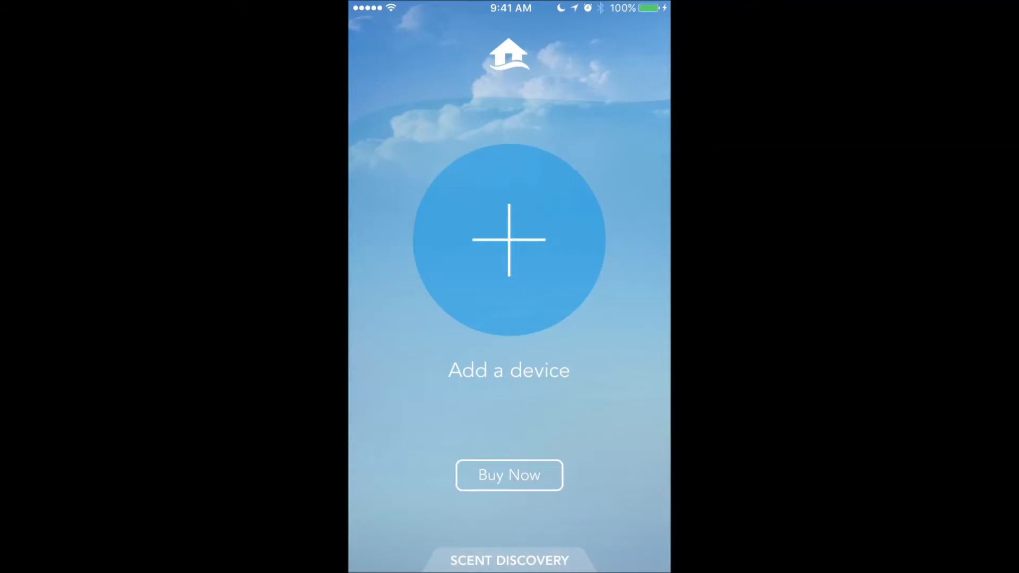
# Start adding a new Febreze device from the app's home screen
pyautogui.click(508, 239)
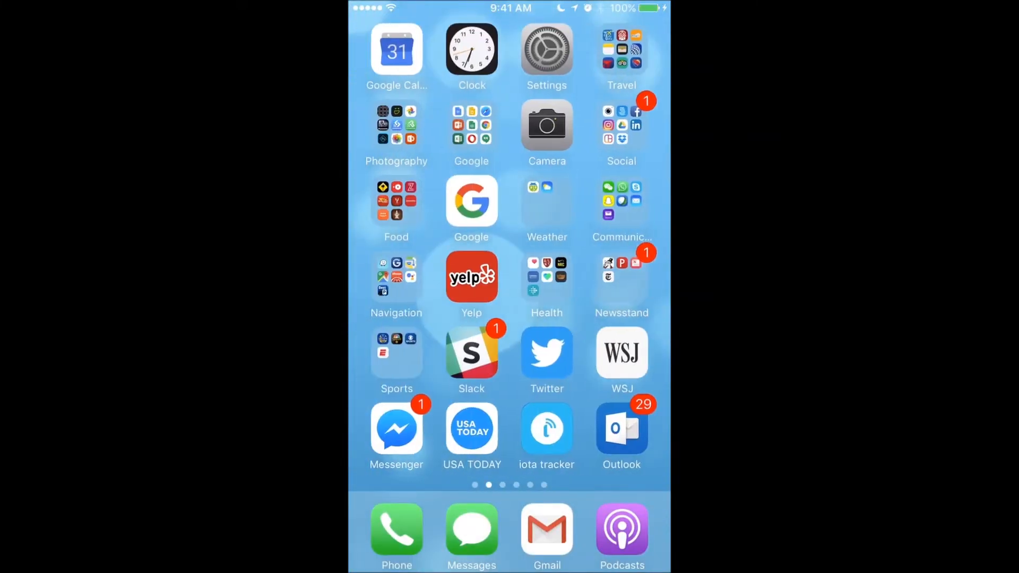
# Return from the iPhone home screen to Febreze CONNECT's WiFi Setup network list
pyautogui.click(547, 49)
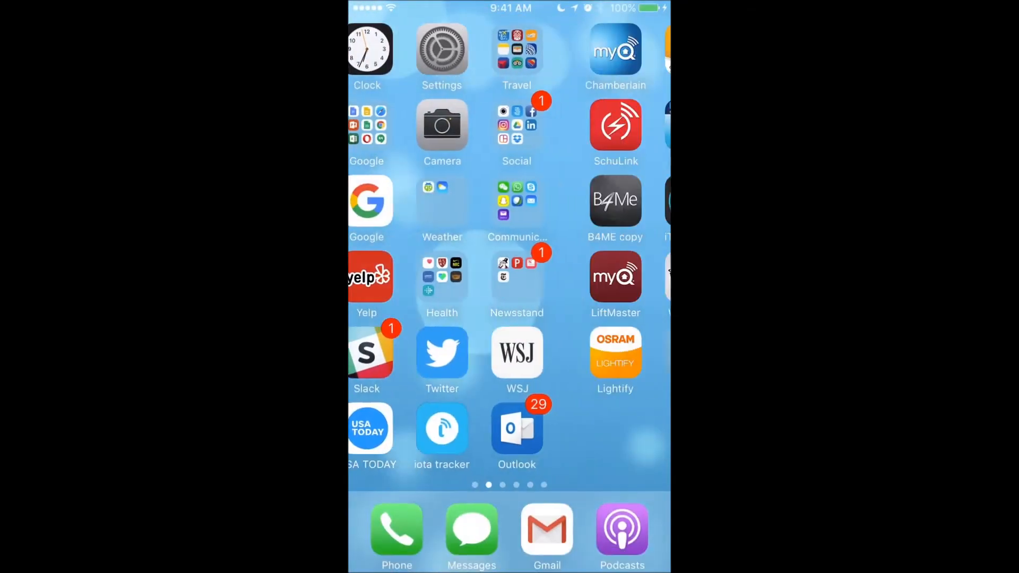
pyautogui.hscroll(-3)
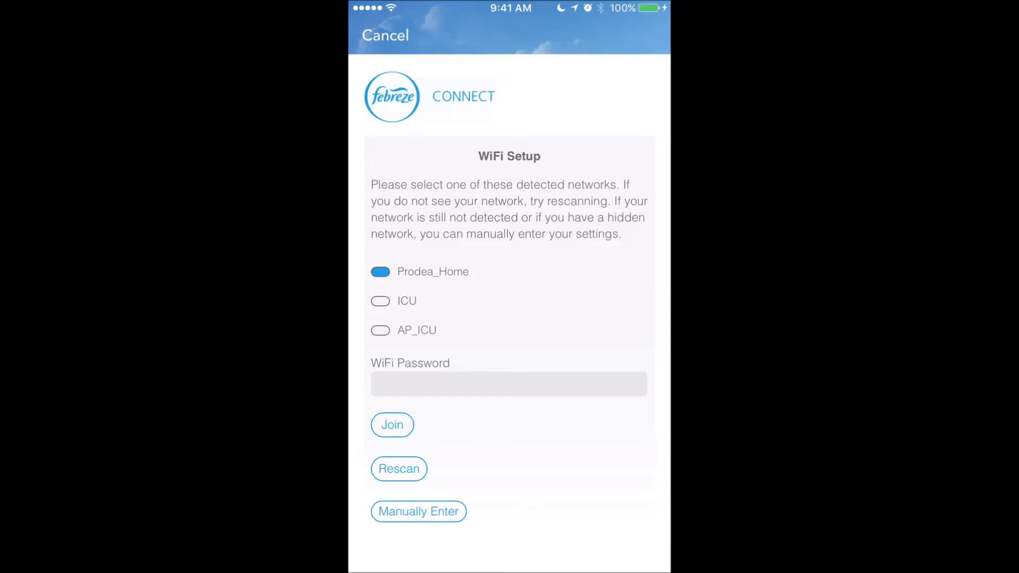
# Enter the Prodea_Home WiFi password and join the device to that network
pyautogui.click(509, 385)
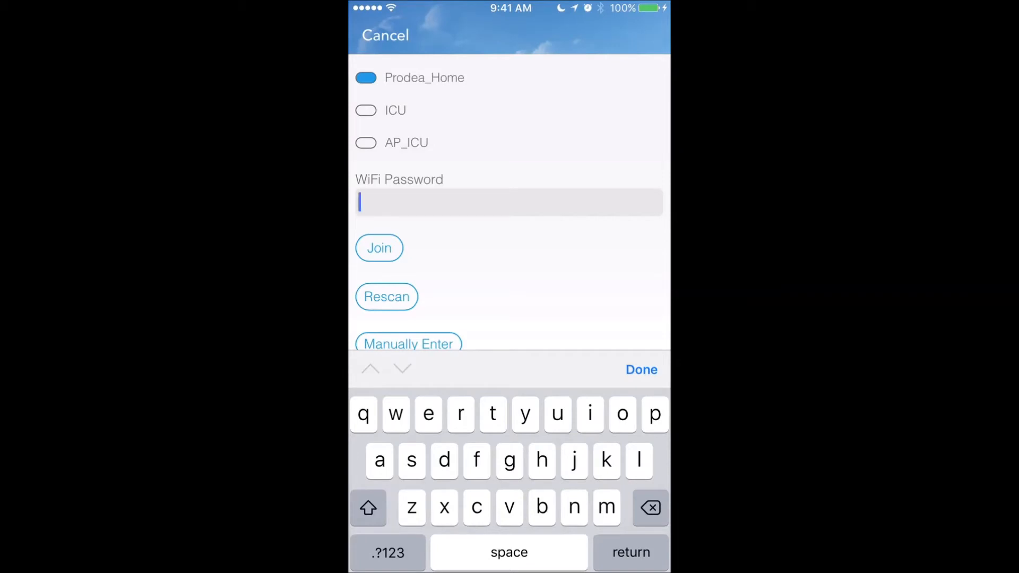
pyautogui.click(493, 414)
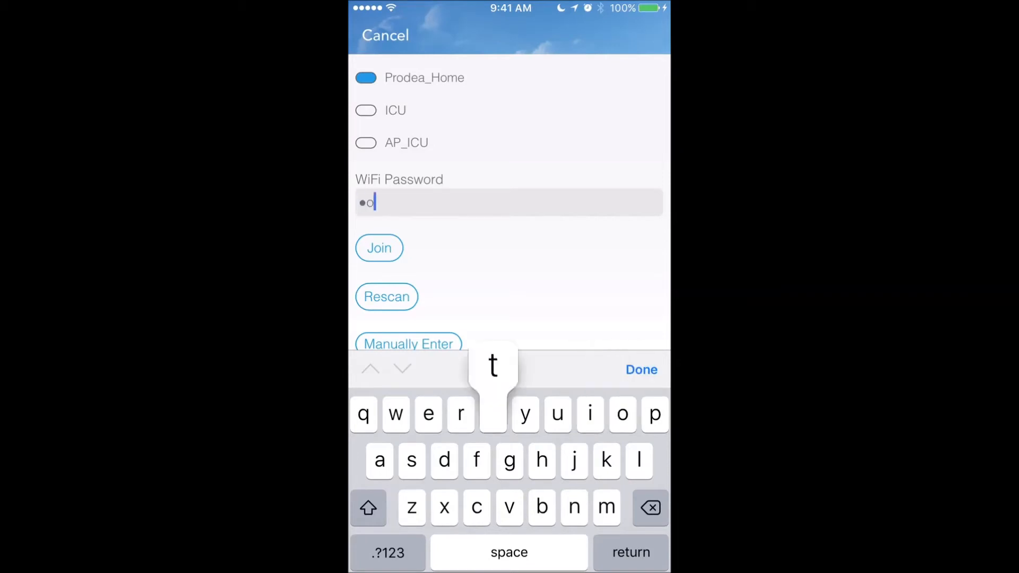
pyautogui.click(493, 414)
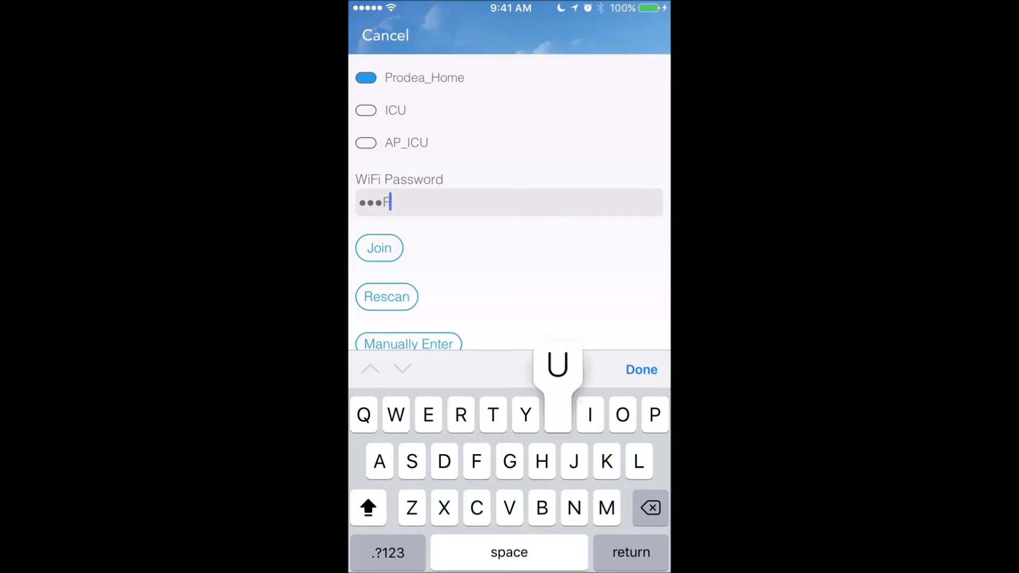
pyautogui.click(387, 567)
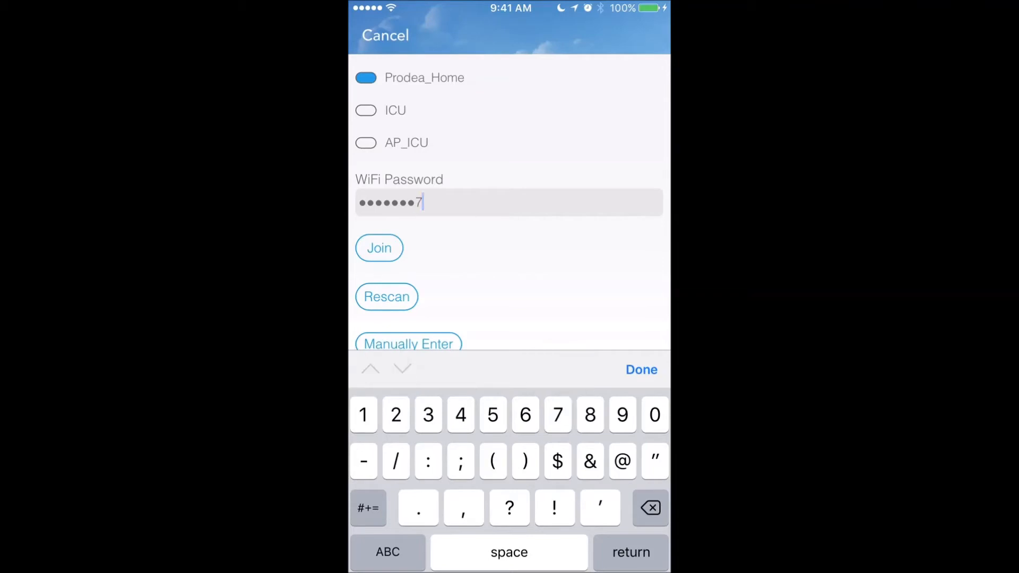
pyautogui.click(641, 369)
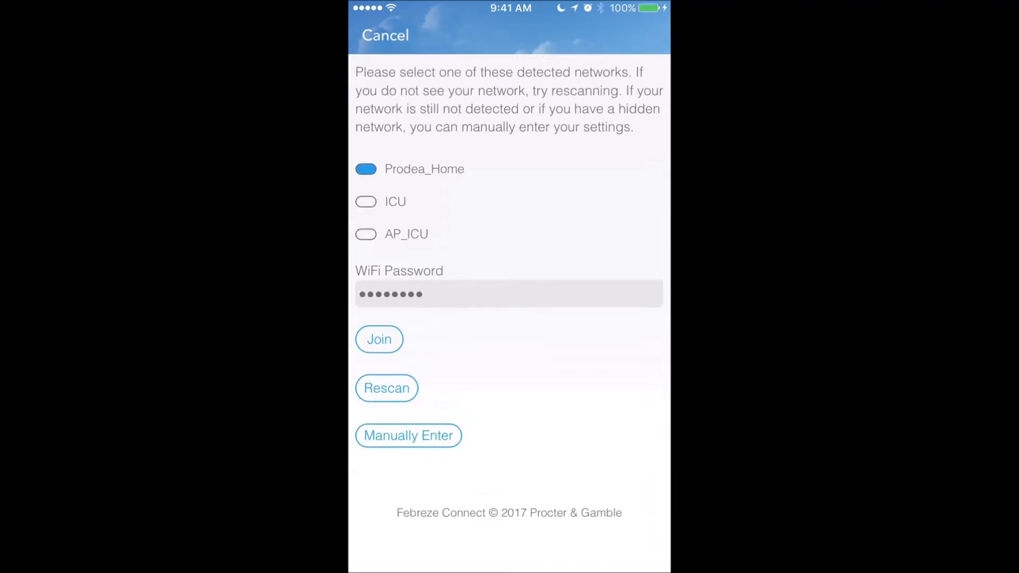
pyautogui.click(379, 339)
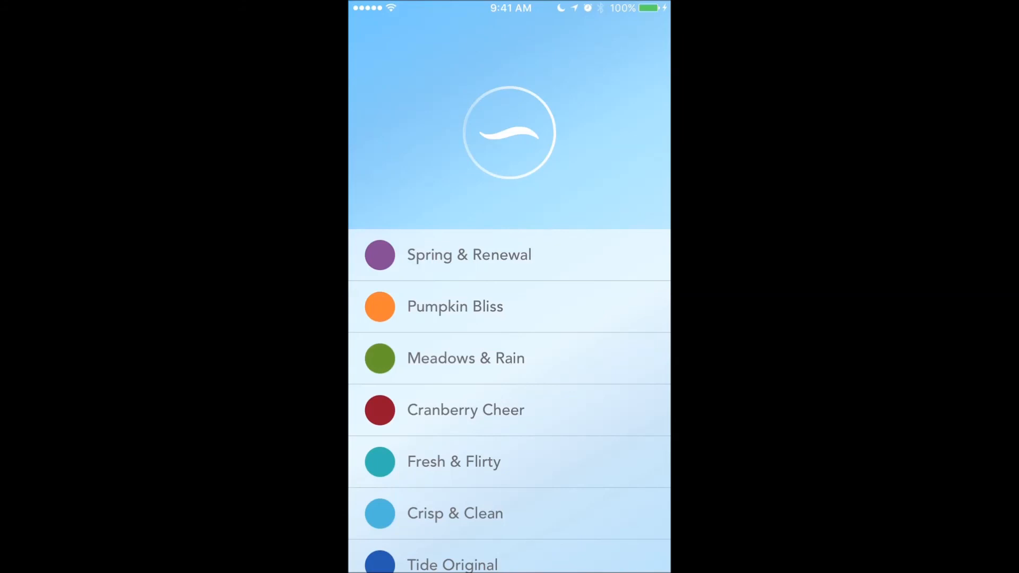
# Select and confirm Cranberry Cheer as the scent, continuing to device naming
pyautogui.click(466, 410)
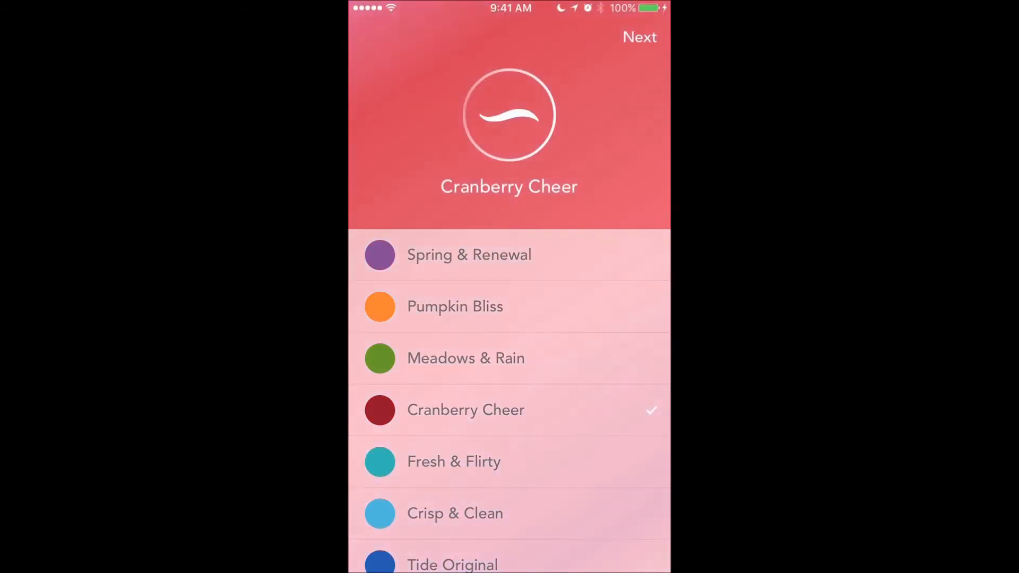
pyautogui.click(466, 410)
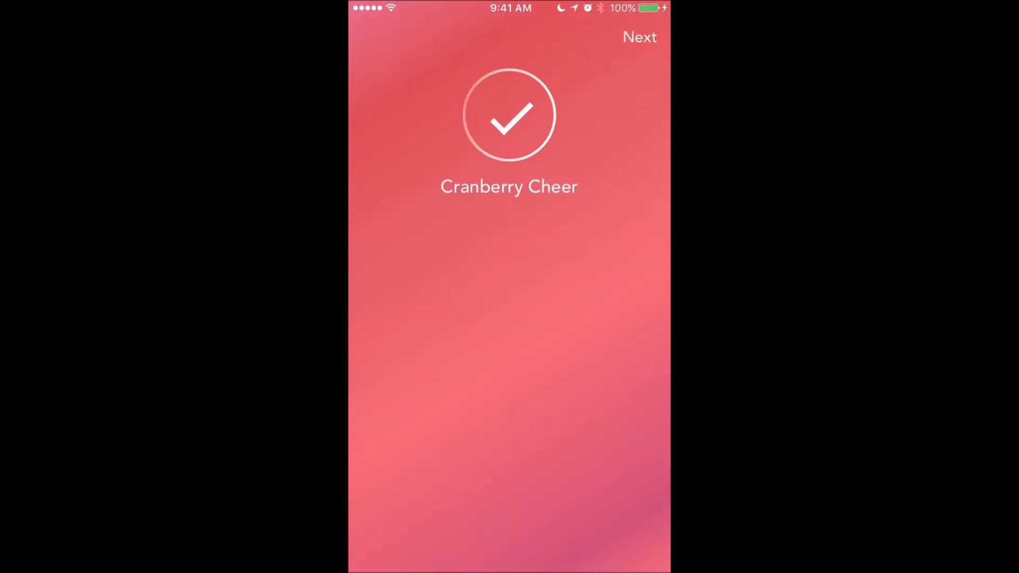
pyautogui.click(639, 36)
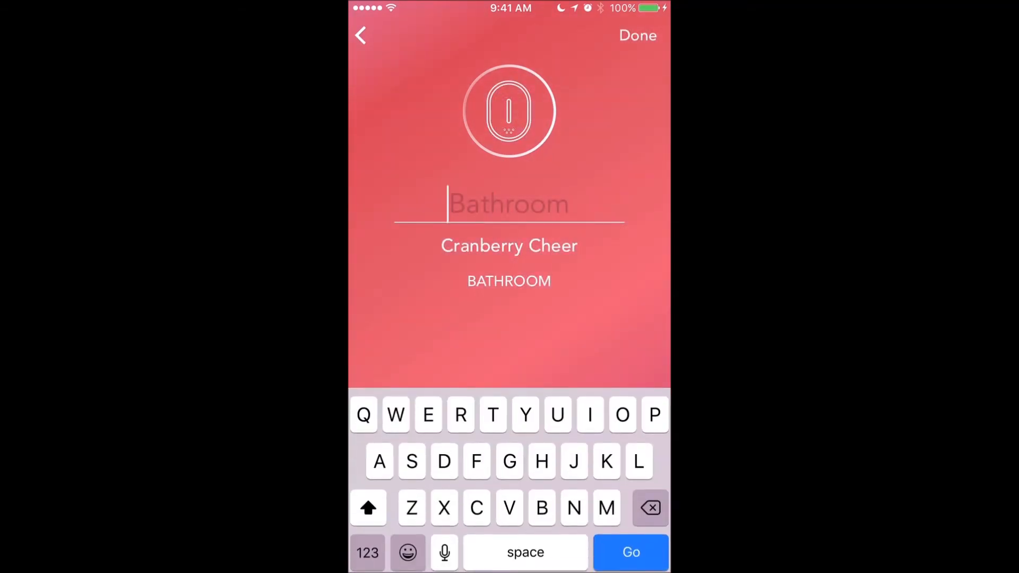
# Name the device B1 and turn on its light from the dashboard
pyautogui.write('B')
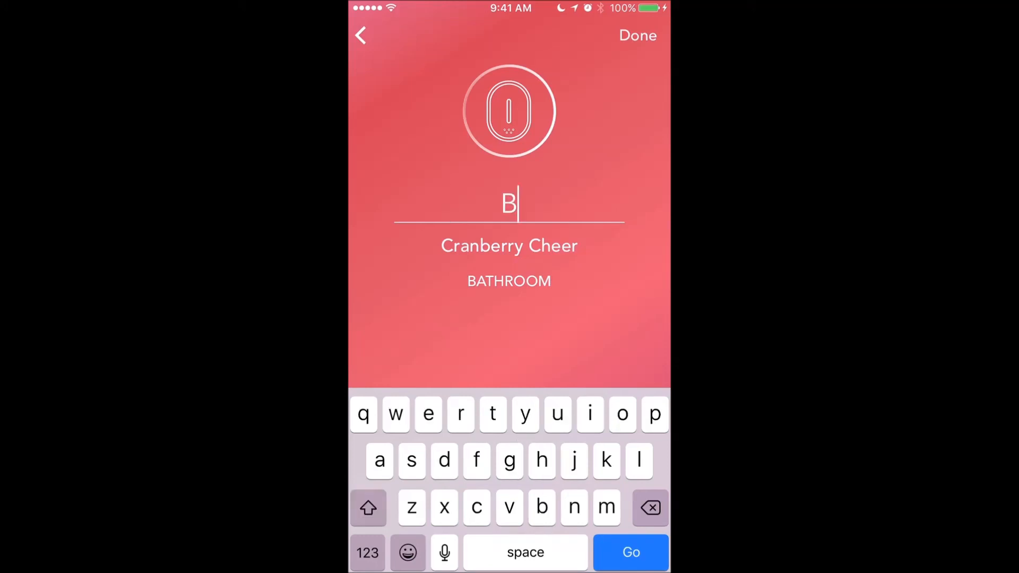
pyautogui.write('1')
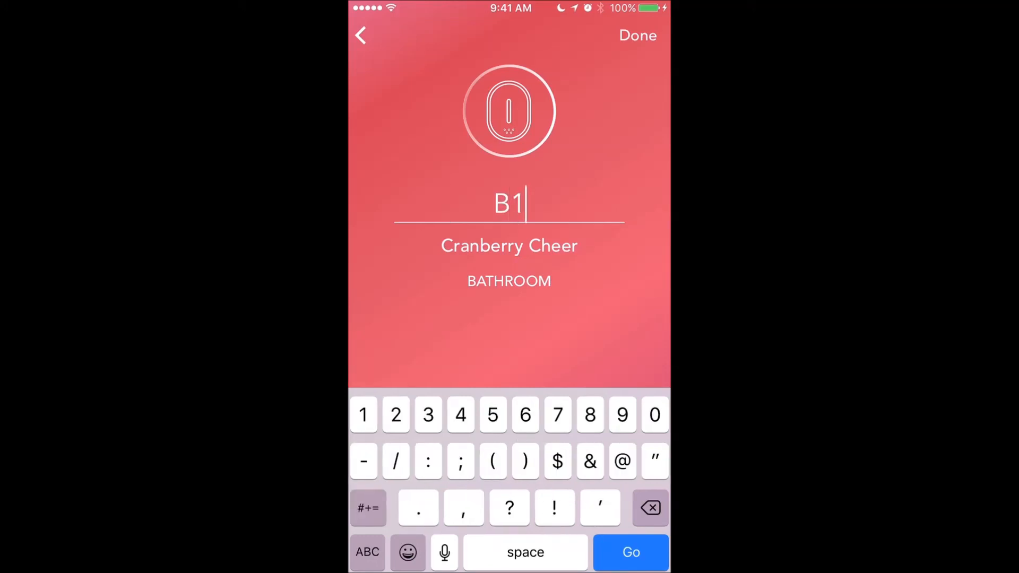
pyautogui.click(637, 36)
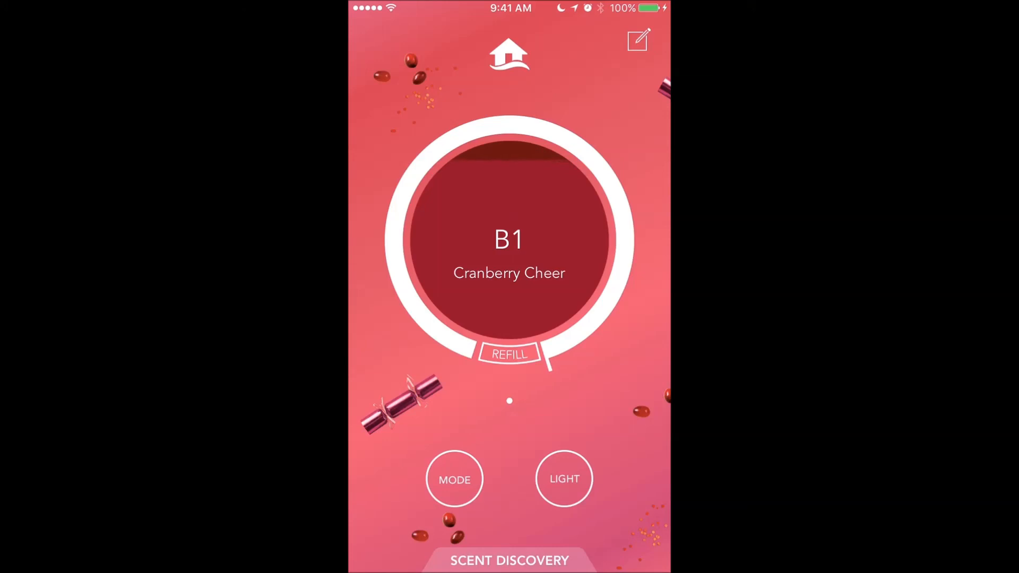
pyautogui.click(562, 478)
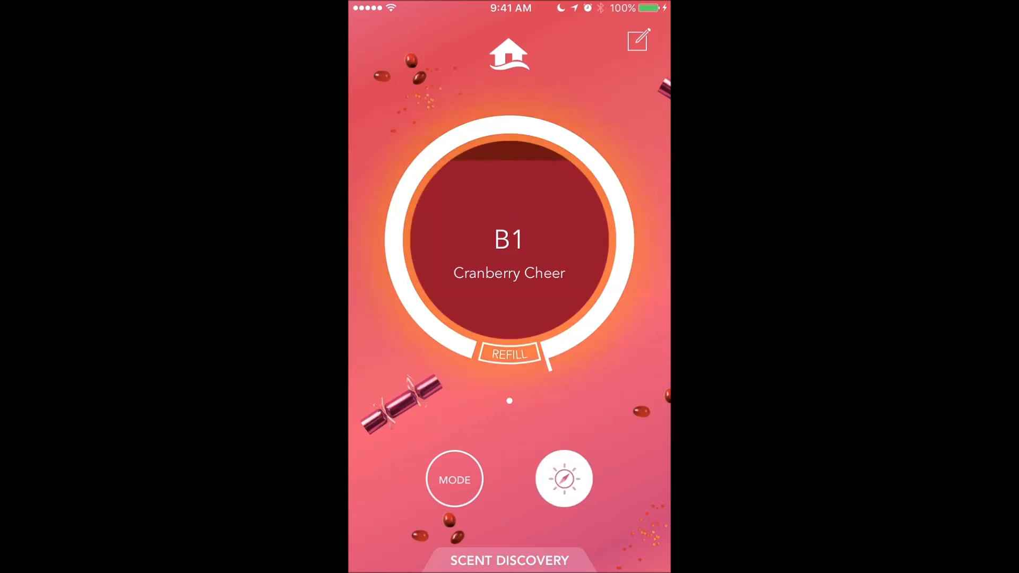